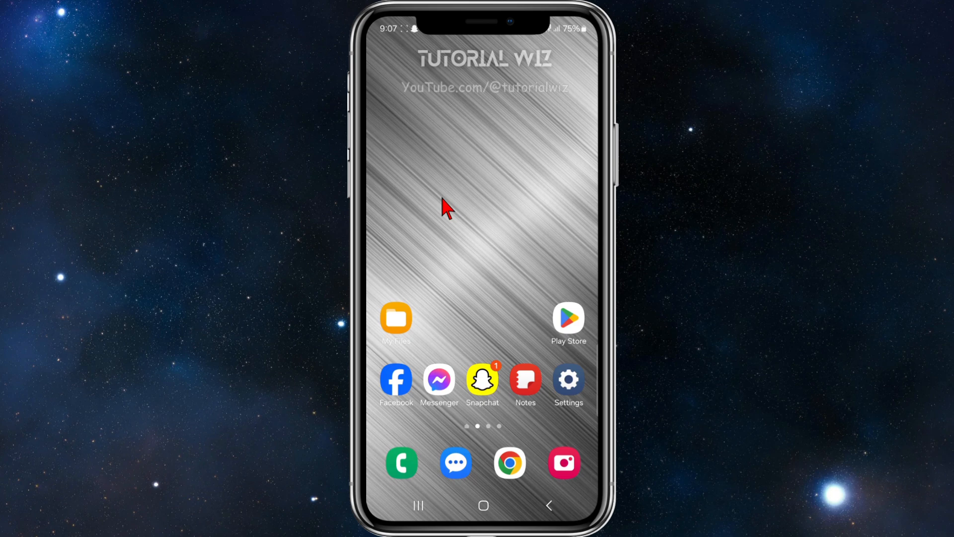
- Launch Samsung Notes from the home screen, opening the 'Tutorial' Roku payment note
left_click(525, 379)
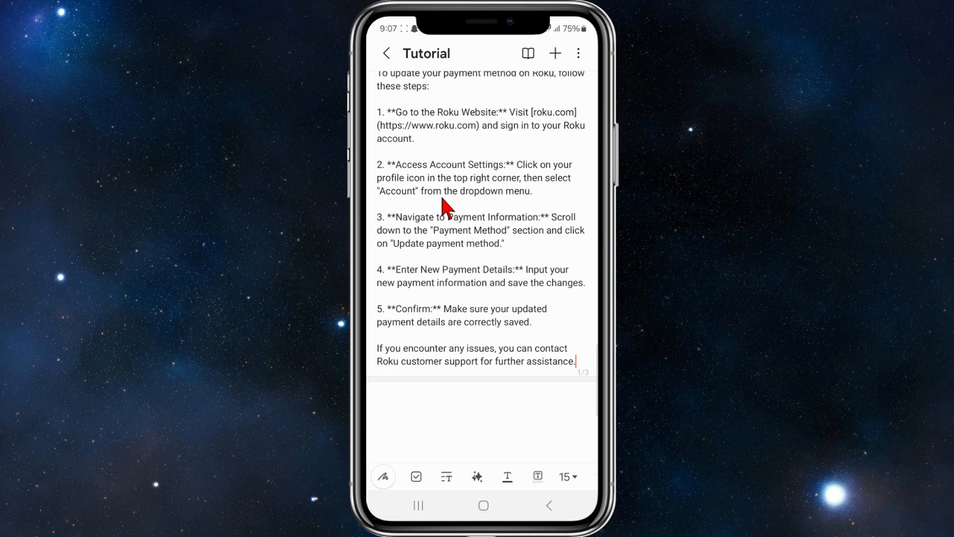
scroll("down", 3)
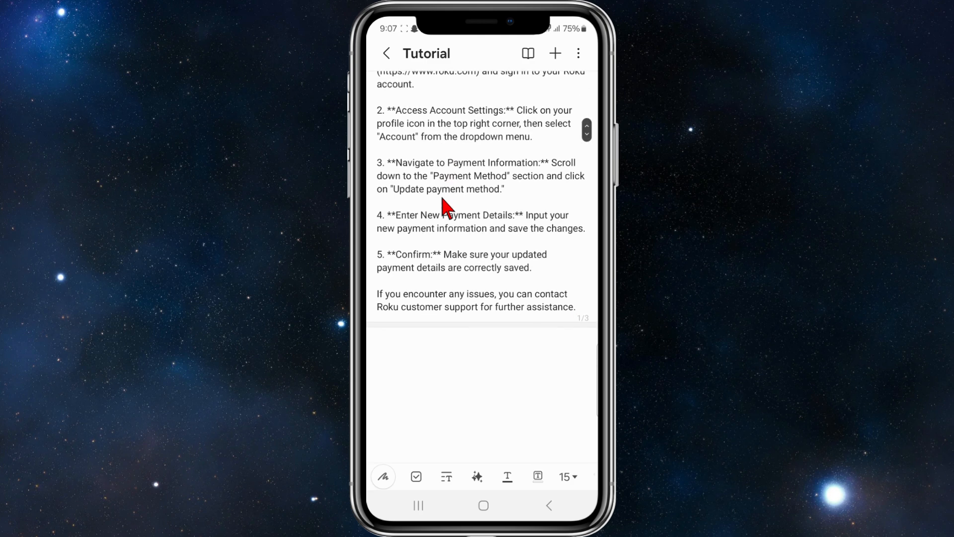
left_click(575, 307)
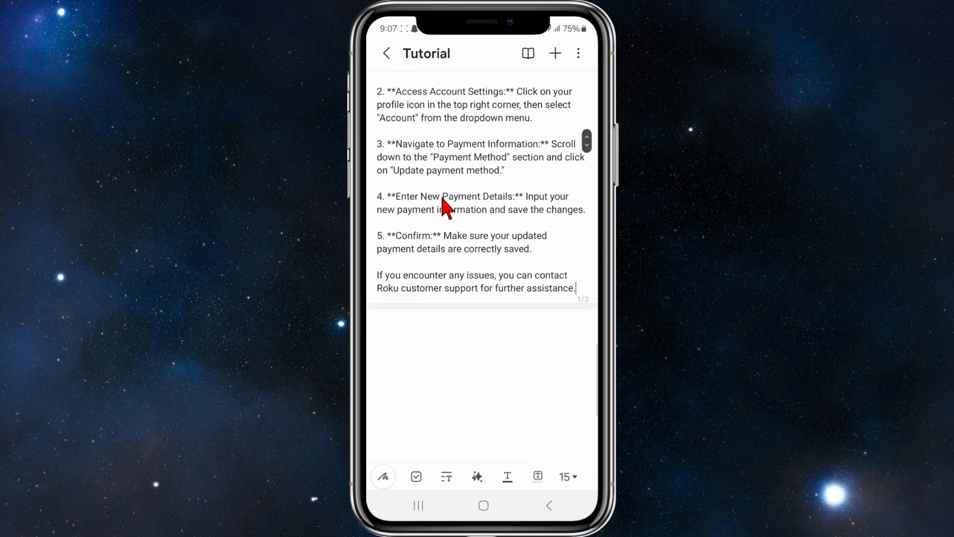
scroll("down", 3)
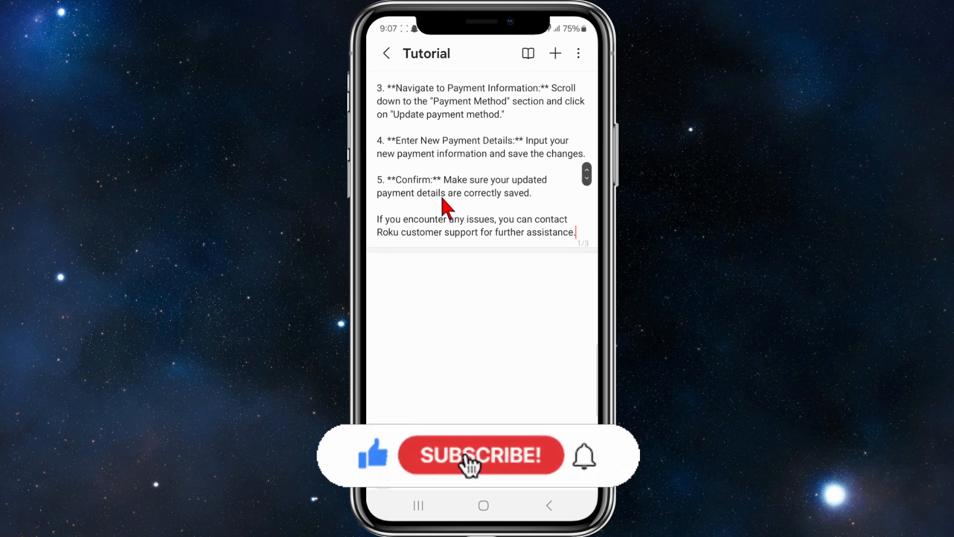
left_click(478, 462)
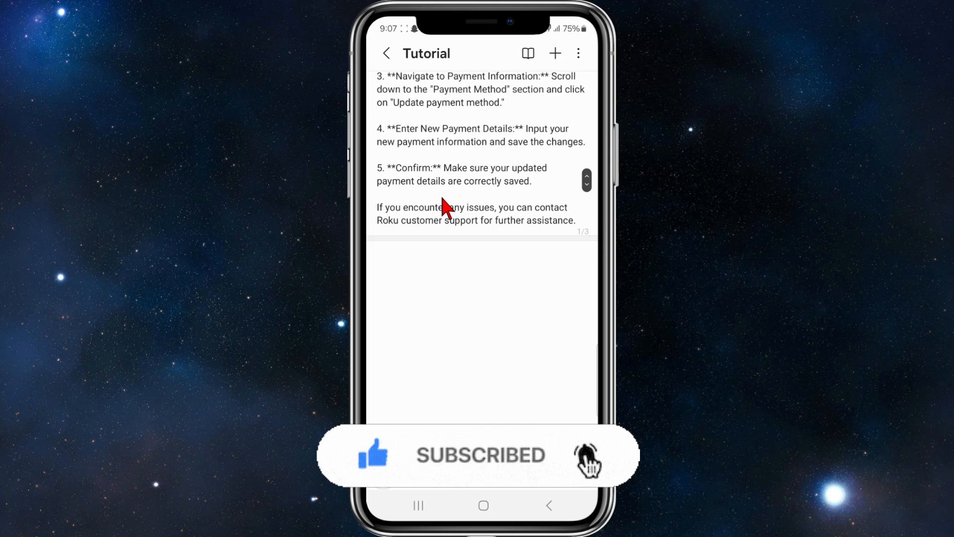